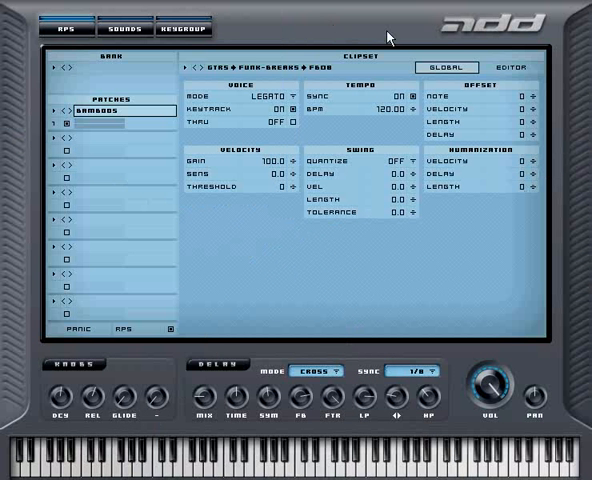
- Switch the Clipset panel to the EDITOR to view clip 1's Funk-Breaks F808 notes
left_click(513, 66)
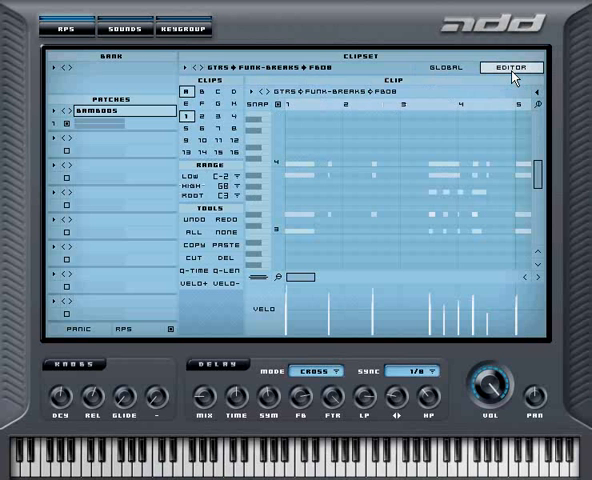
mouse_move(508, 72)
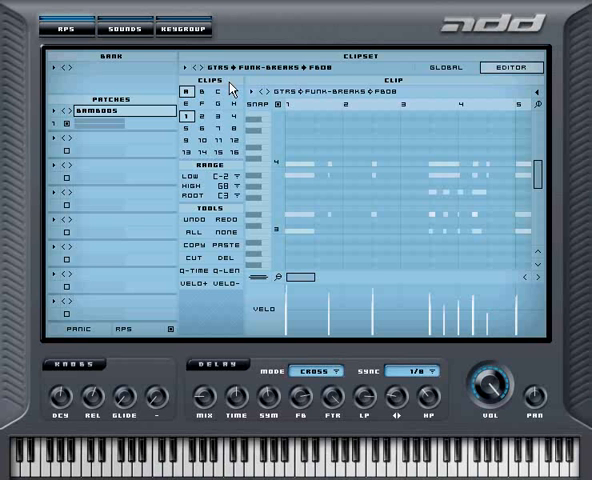
mouse_move(228, 170)
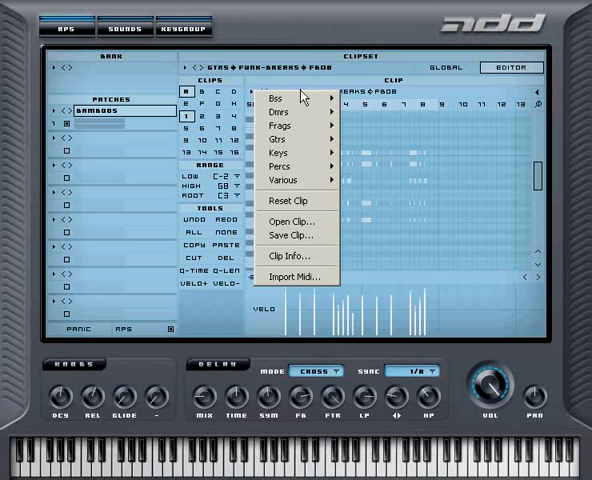
mouse_move(296, 116)
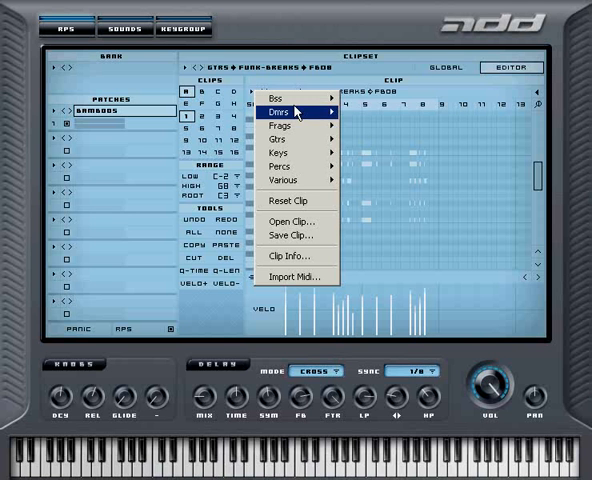
mouse_move(270, 99)
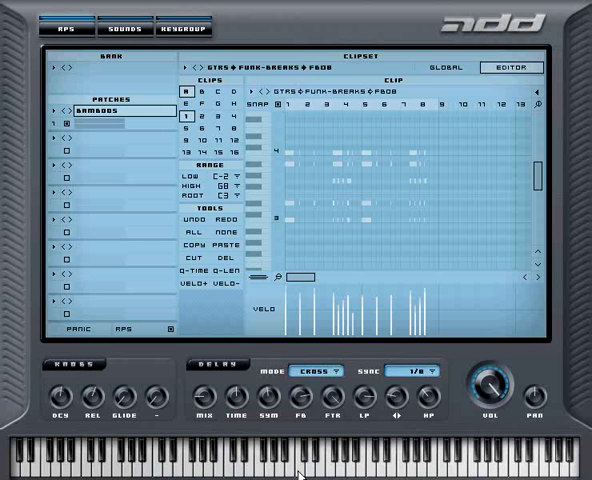
mouse_move(273, 97)
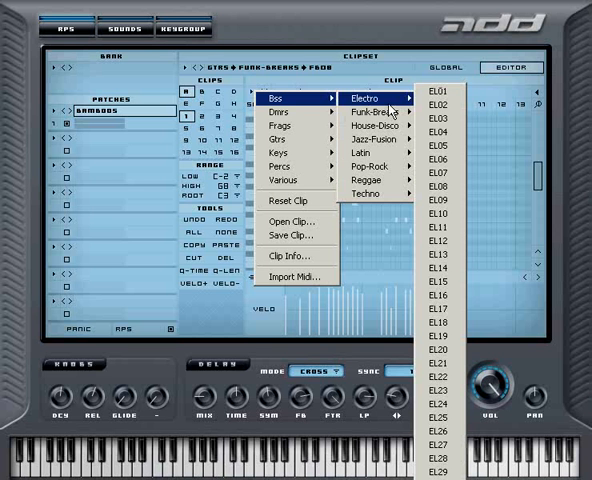
mouse_move(369, 127)
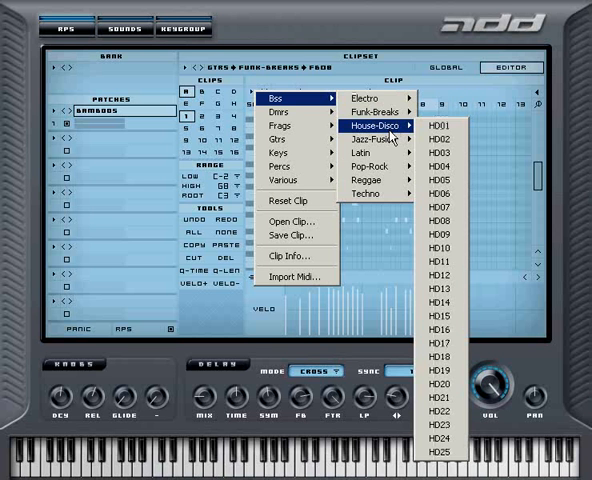
- Load the Dmrs Latin-04 drum clip into clip 1
left_click(434, 124)
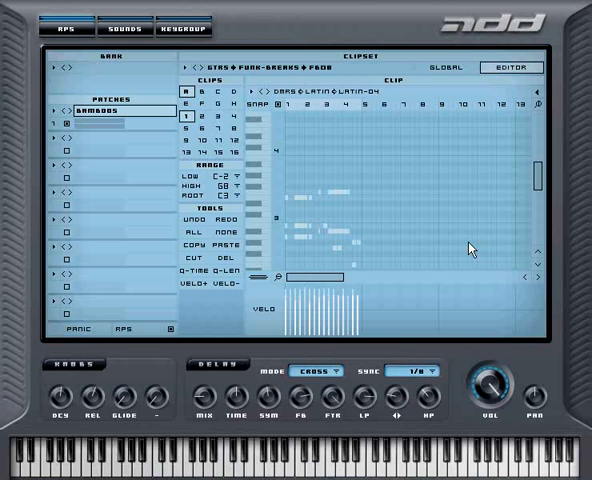
mouse_move(297, 147)
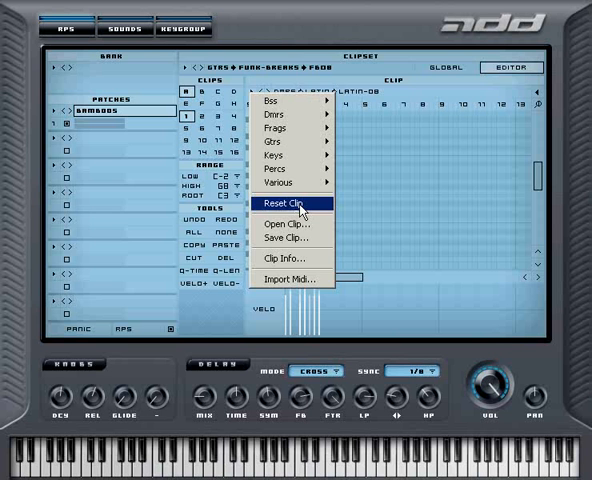
- Reset clip 1 to an empty pattern and browse the Open Clip library folders
left_click(292, 205)
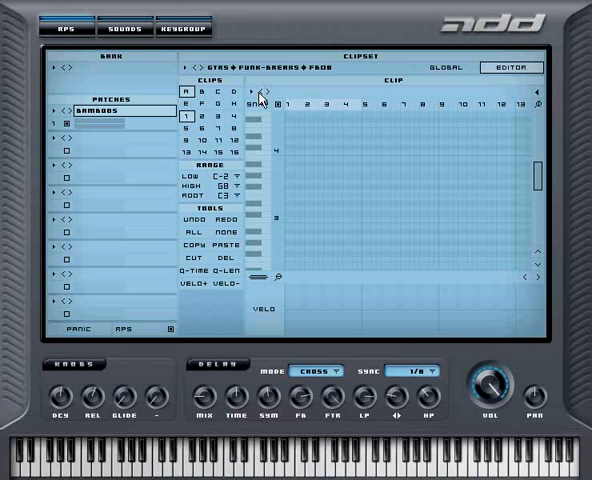
left_click(260, 97)
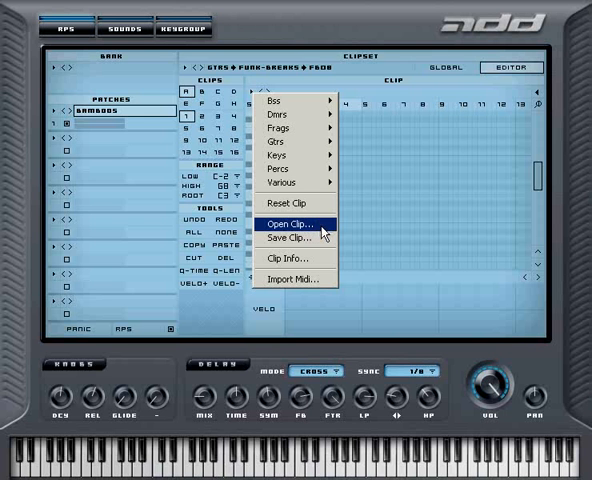
left_click(293, 221)
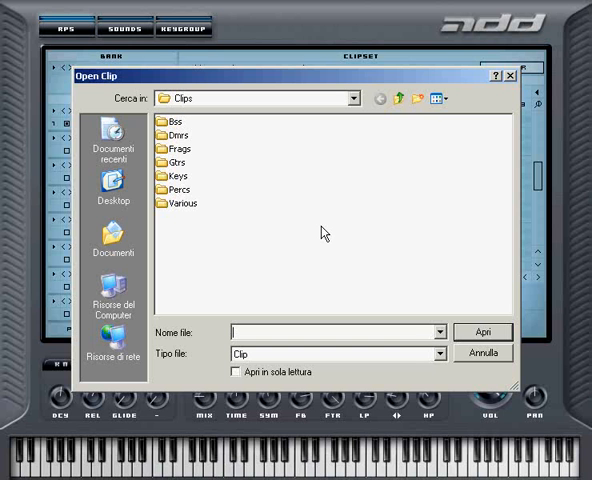
mouse_move(247, 252)
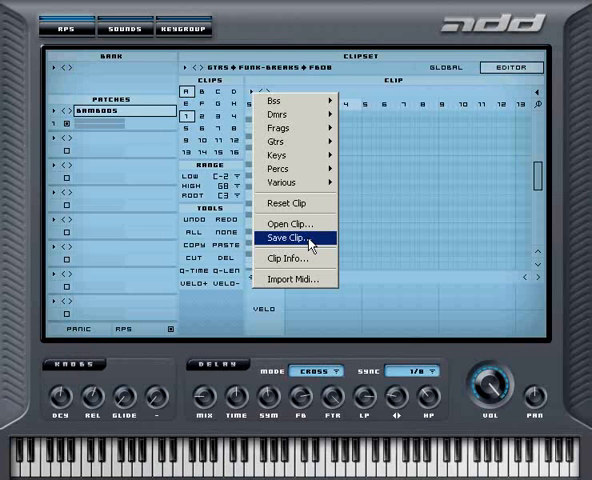
- Load Frags > Frag 20 into clip 1 and view its 2005 Mesa+ clip info
left_click(294, 237)
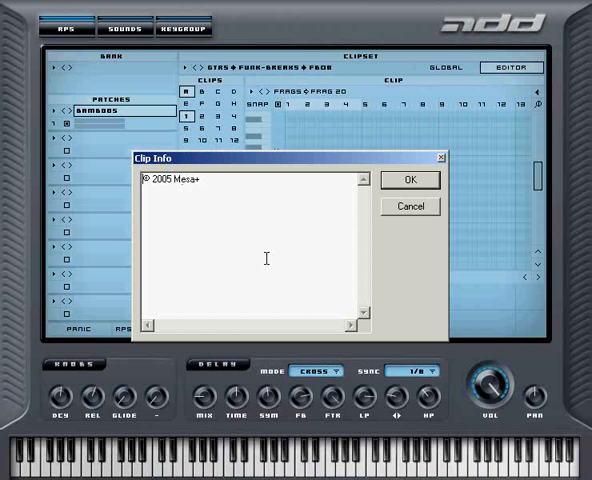
mouse_move(179, 203)
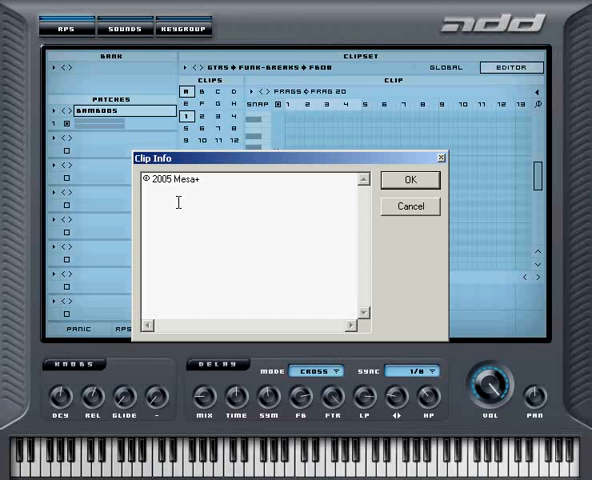
left_click(407, 179)
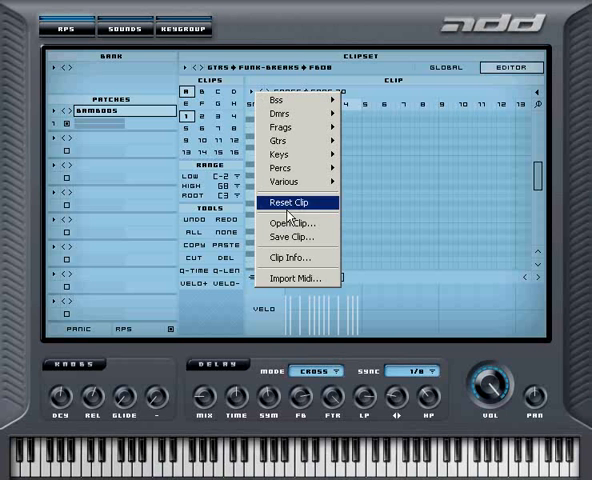
mouse_move(300, 278)
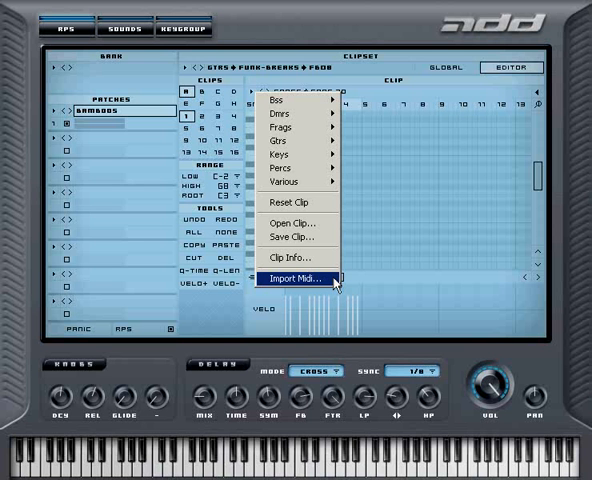
mouse_move(335, 283)
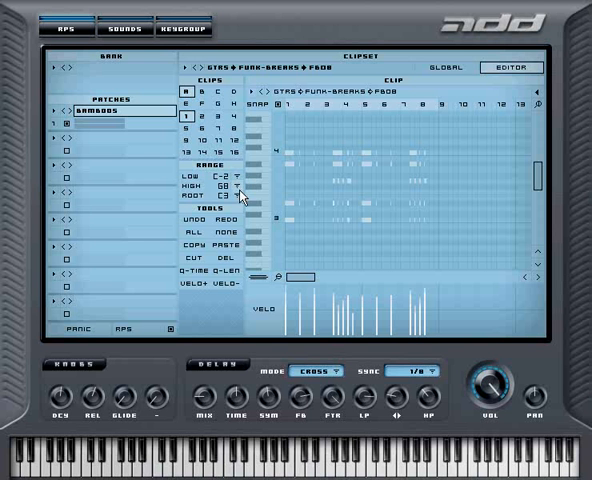
mouse_move(245, 198)
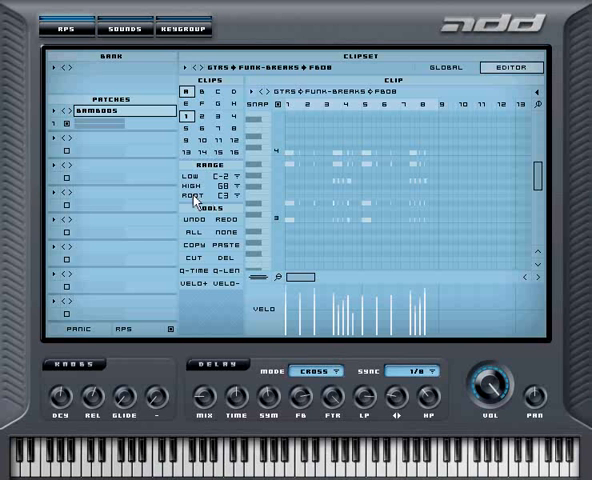
mouse_move(217, 203)
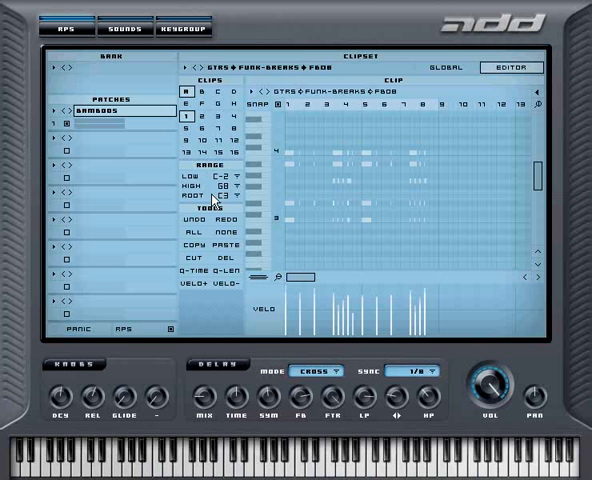
mouse_move(313, 222)
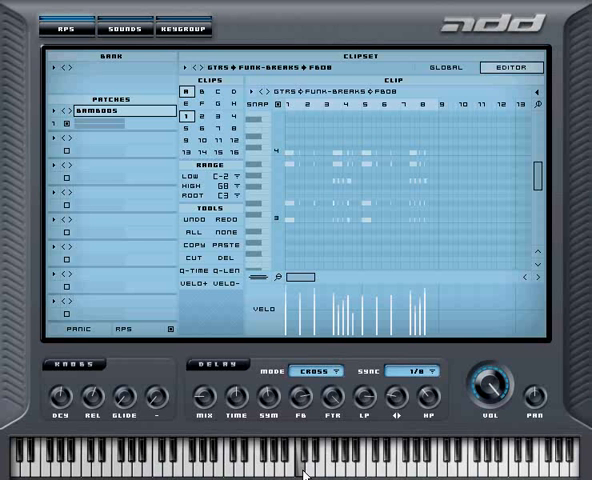
left_click(110, 110)
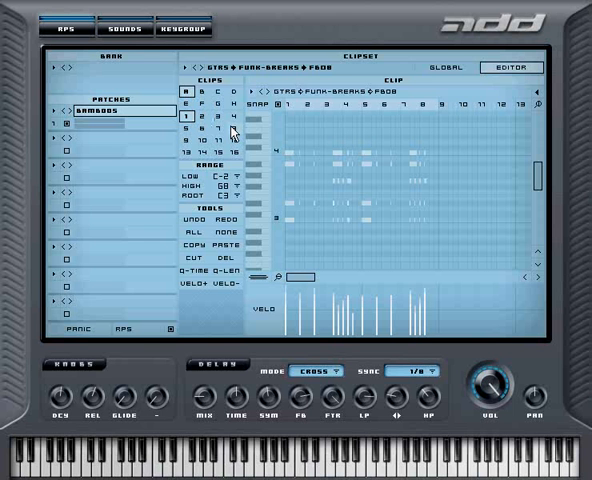
left_click(227, 179)
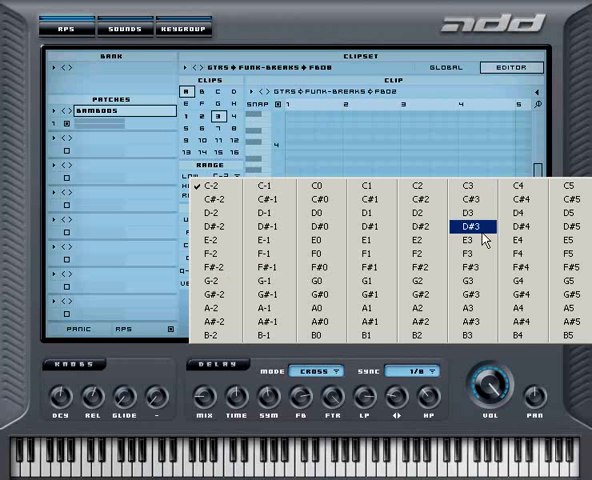
- Set clip 3's Range Low to E3, mapping it from E3 to G8
left_click(478, 235)
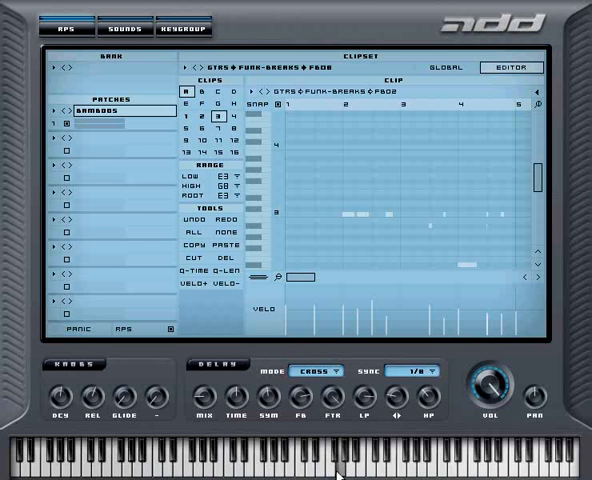
left_click(345, 465)
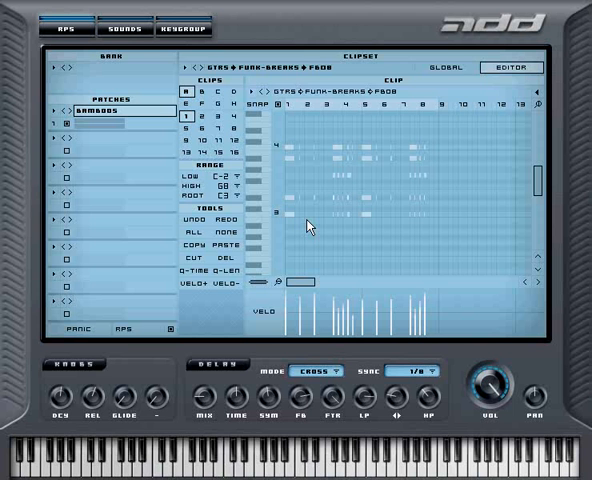
mouse_move(329, 228)
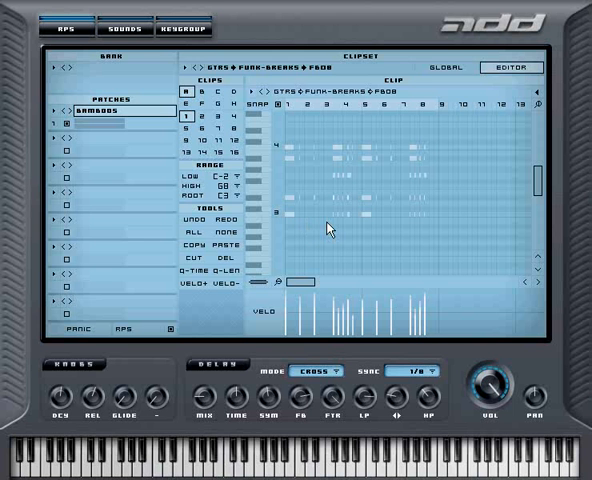
mouse_move(266, 124)
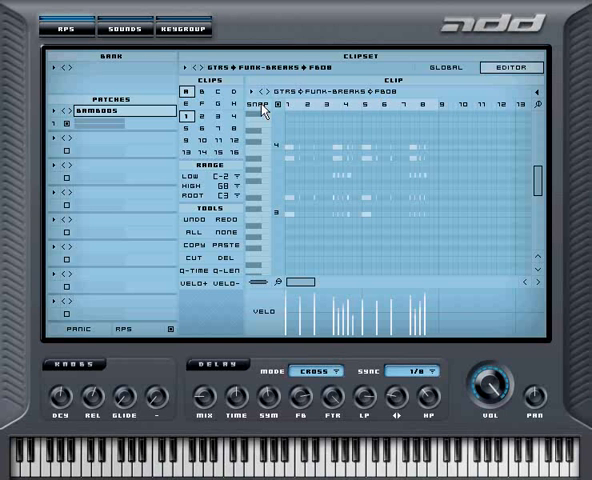
left_click(264, 108)
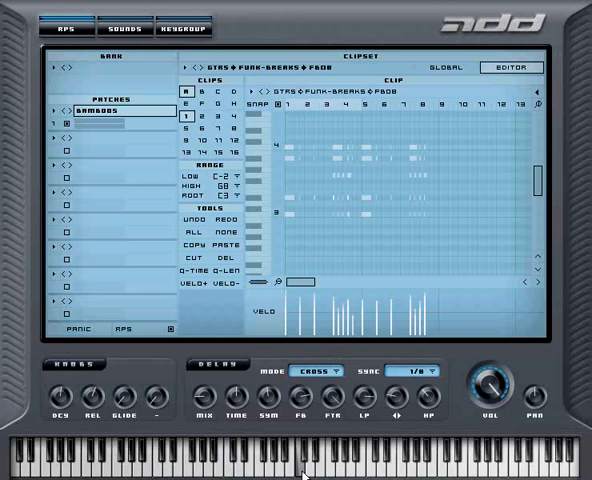
mouse_move(357, 110)
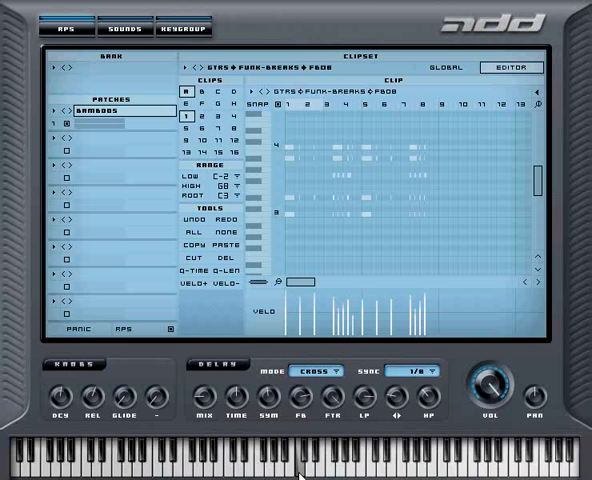
mouse_move(302, 462)
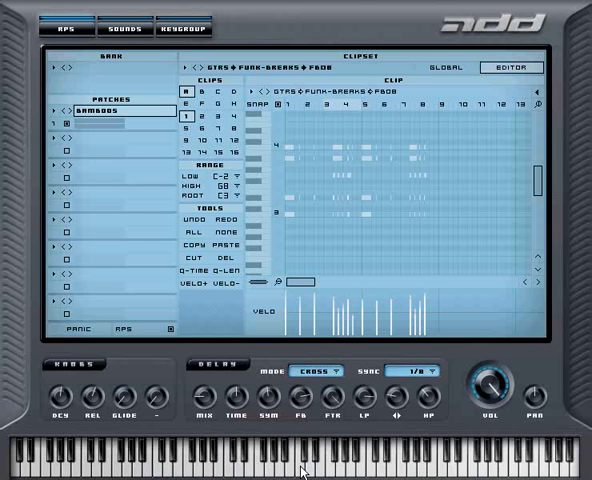
left_click(365, 150)
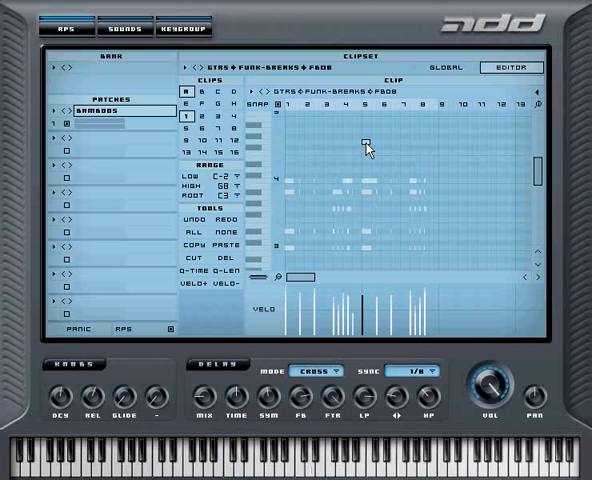
mouse_move(369, 147)
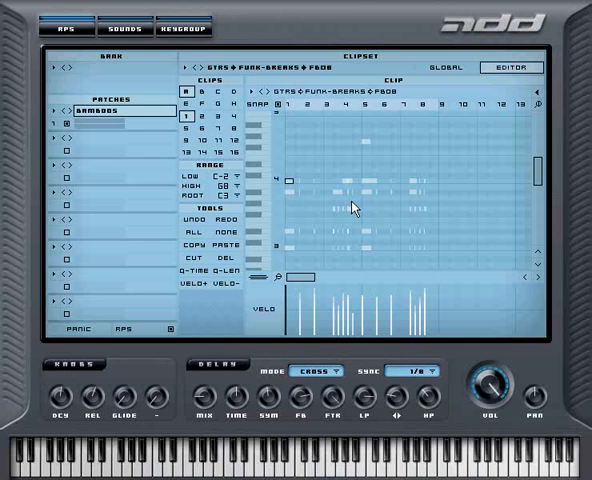
mouse_move(293, 188)
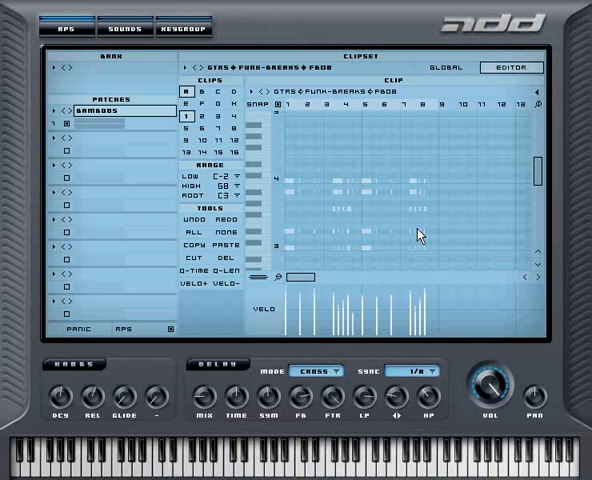
mouse_move(315, 158)
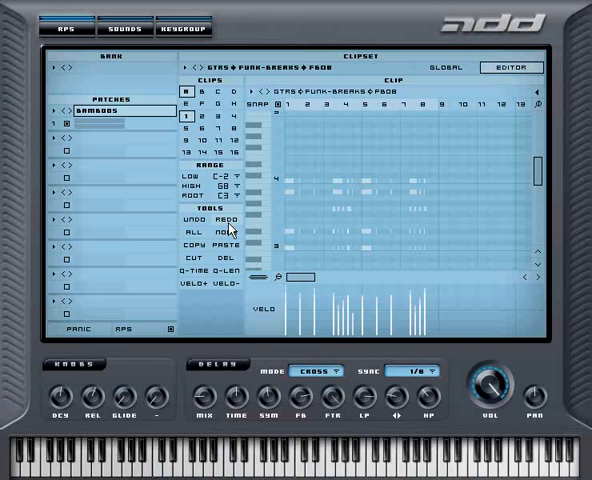
mouse_move(198, 241)
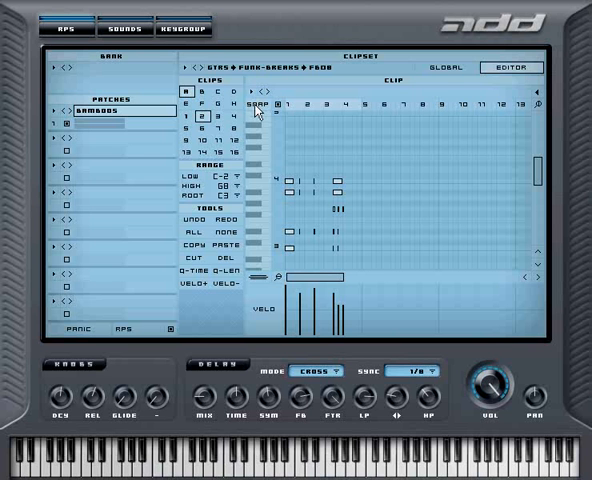
- Change the Snap resolution to 16t
left_click(262, 104)
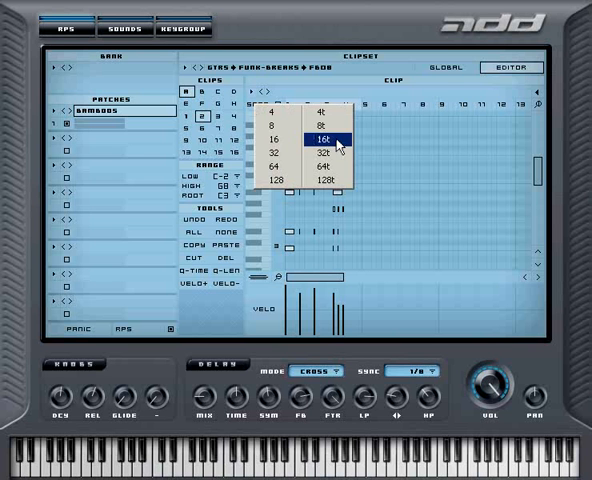
left_click(328, 138)
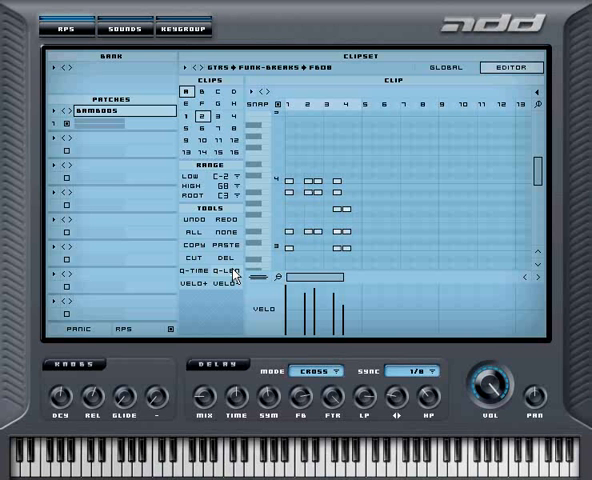
mouse_move(232, 272)
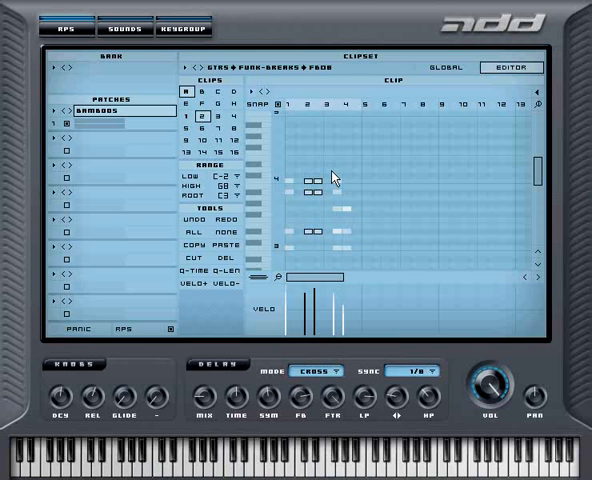
mouse_move(220, 312)
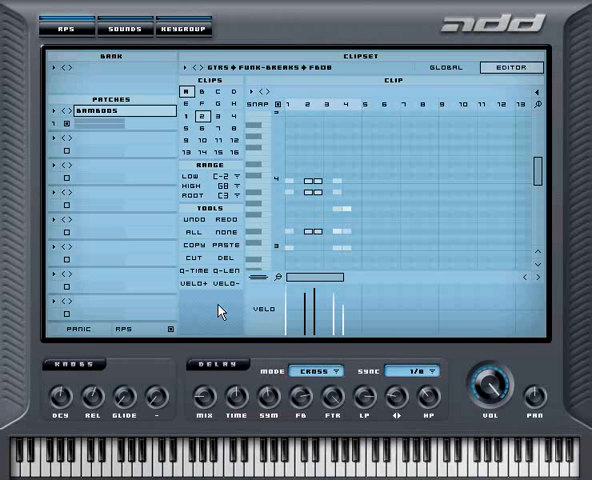